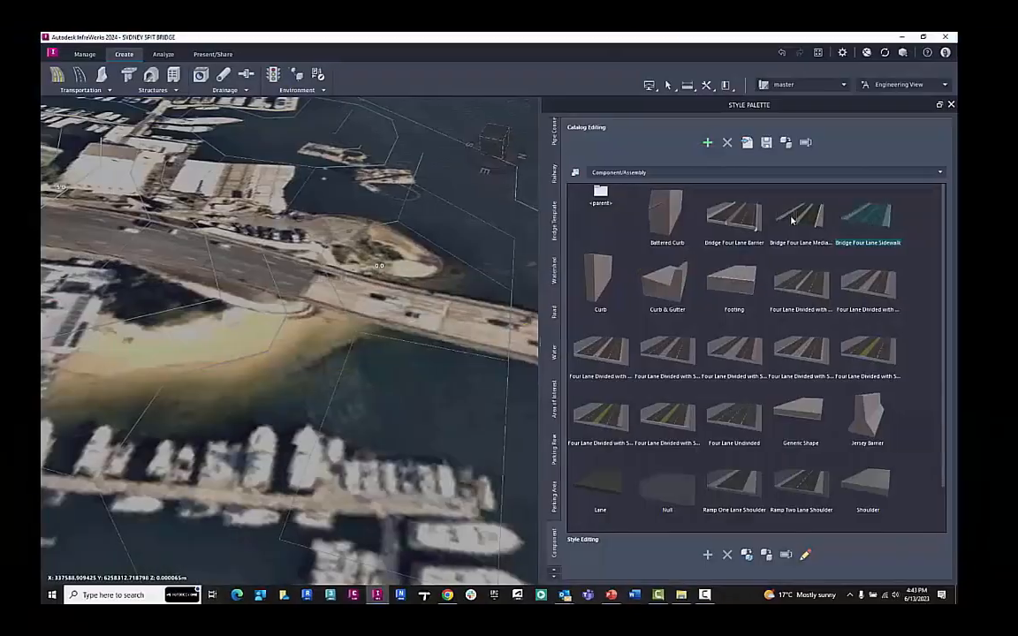
Pick the Bridge Four Lane Median assembly from the Style Palette
double_click(735, 415)
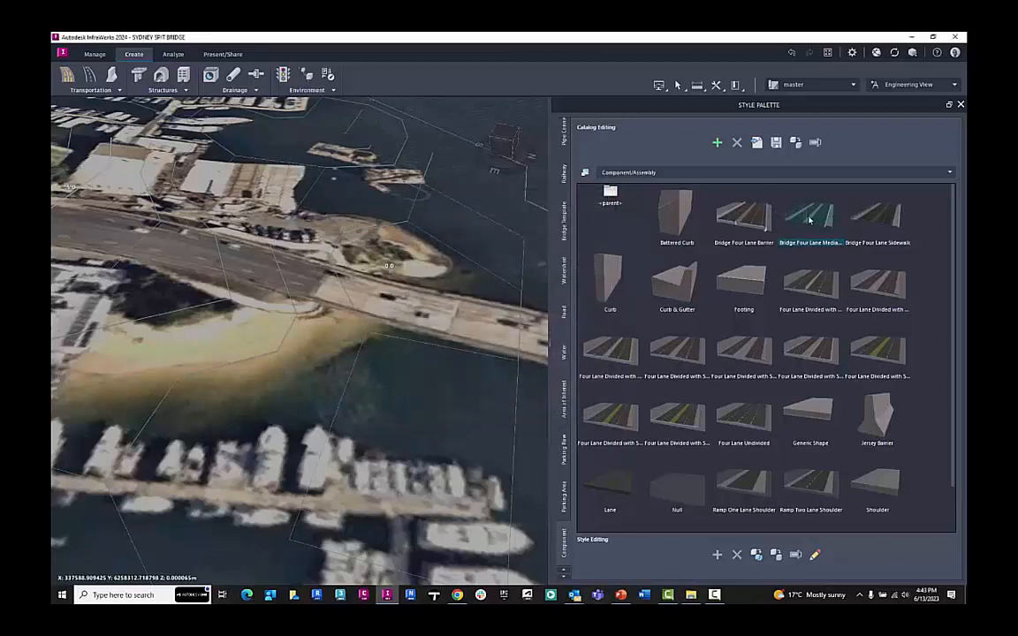
mouse_move(810, 219)
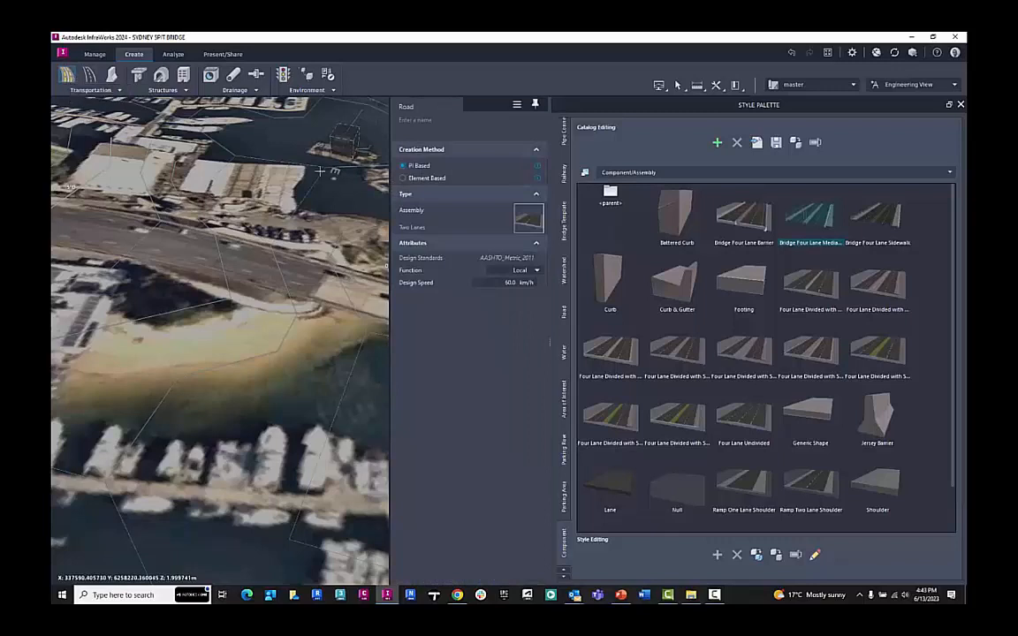
Filter the road's Select Assembly picker by searching 'bridge'
click(528, 218)
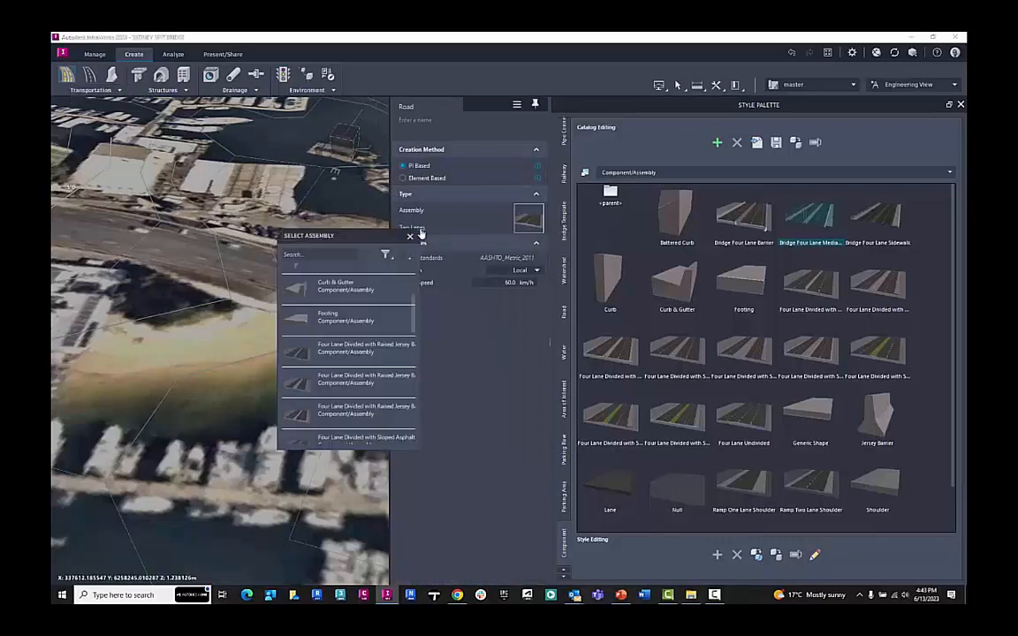
click(331, 255)
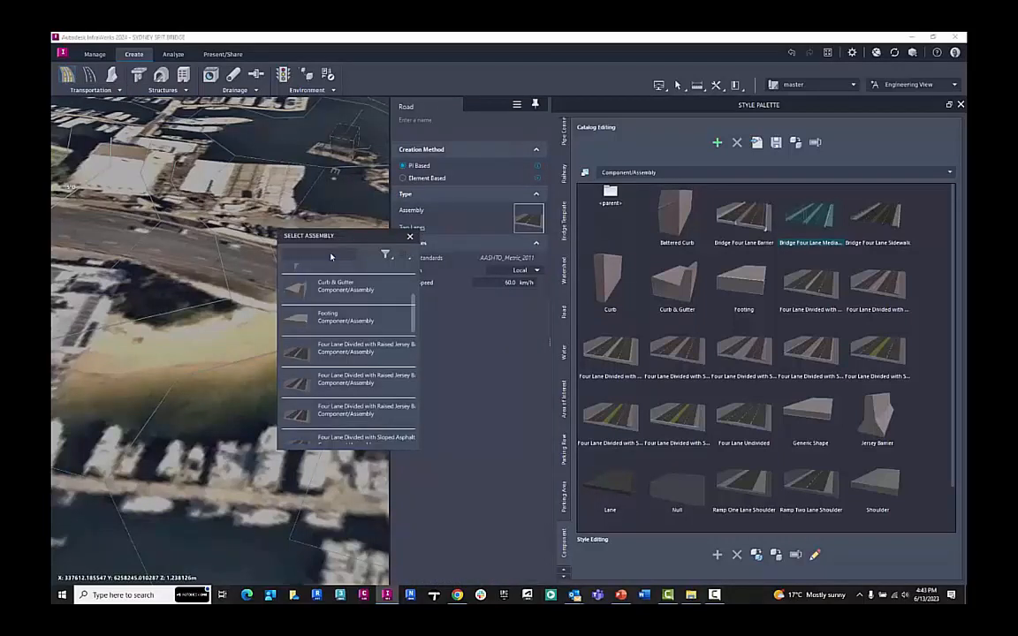
text(brid)
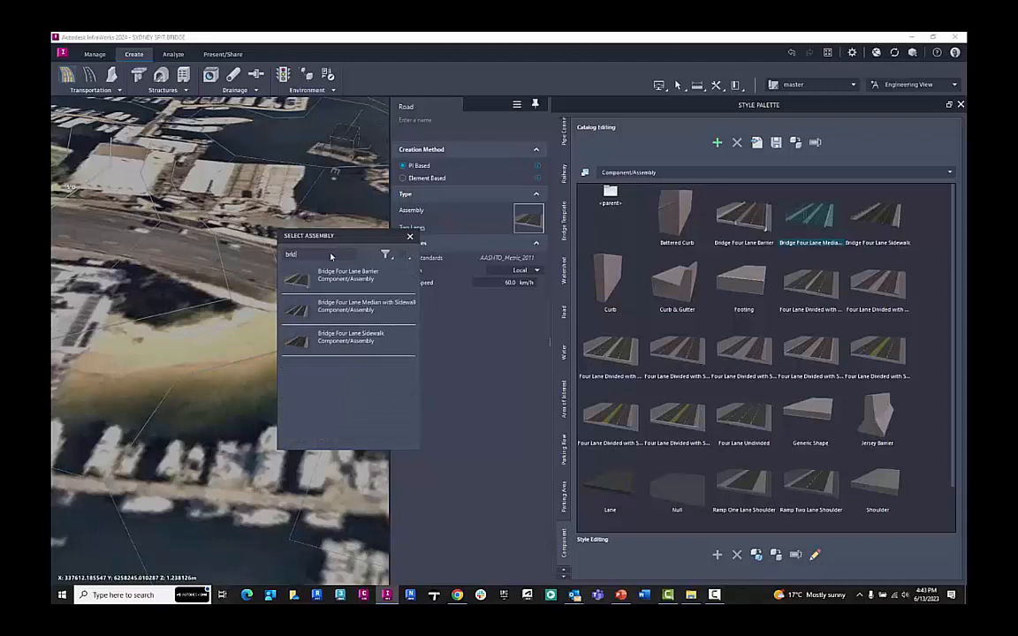
text(bridge)
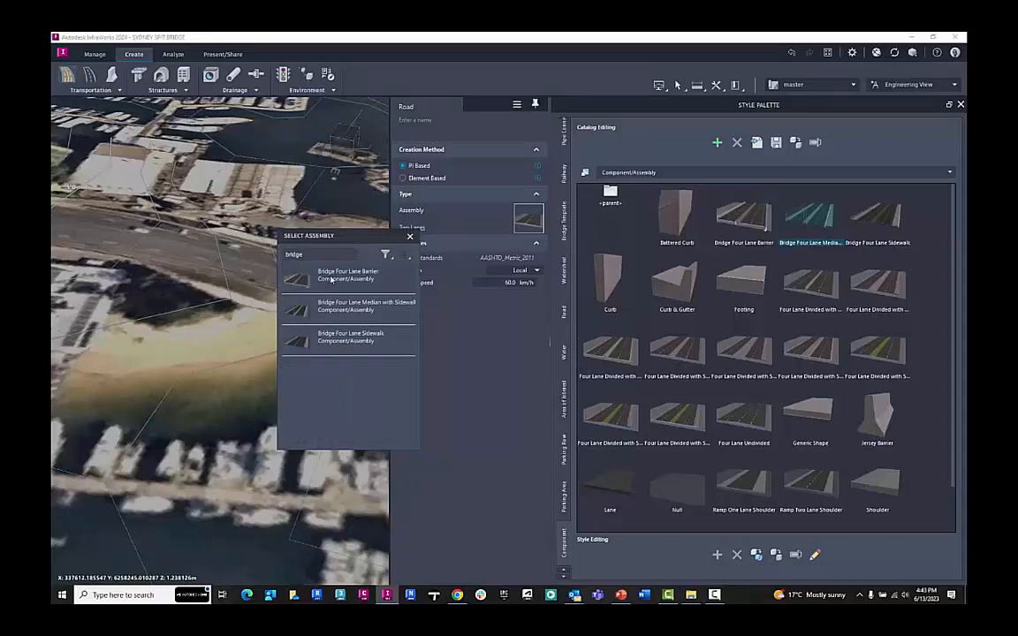
mouse_move(300, 318)
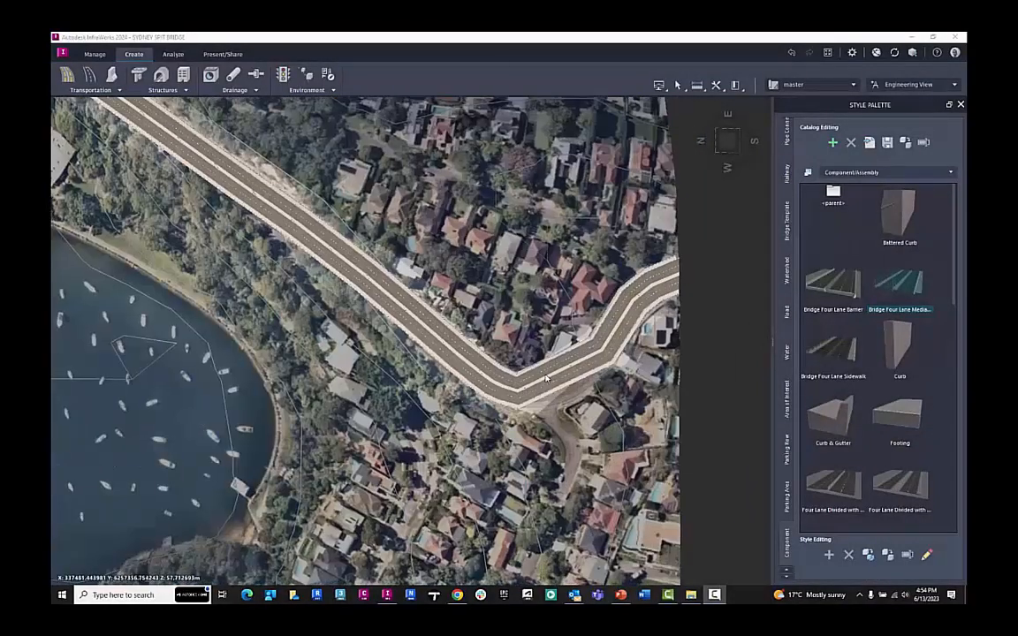
Select the road and convert its bend PI point to a curve via Convert Geometry
click(517, 389)
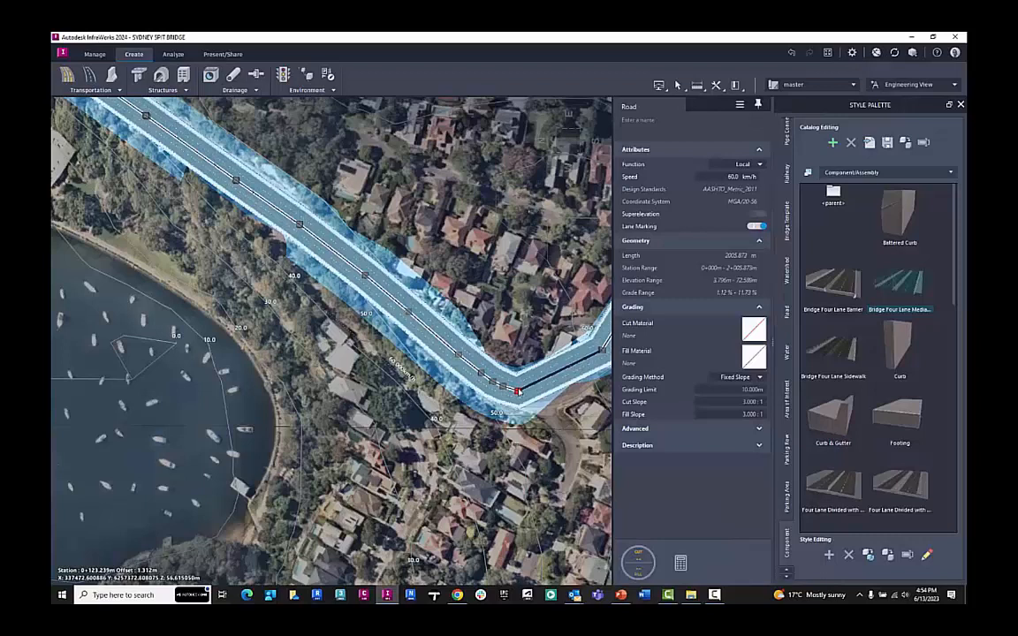
right_click(517, 392)
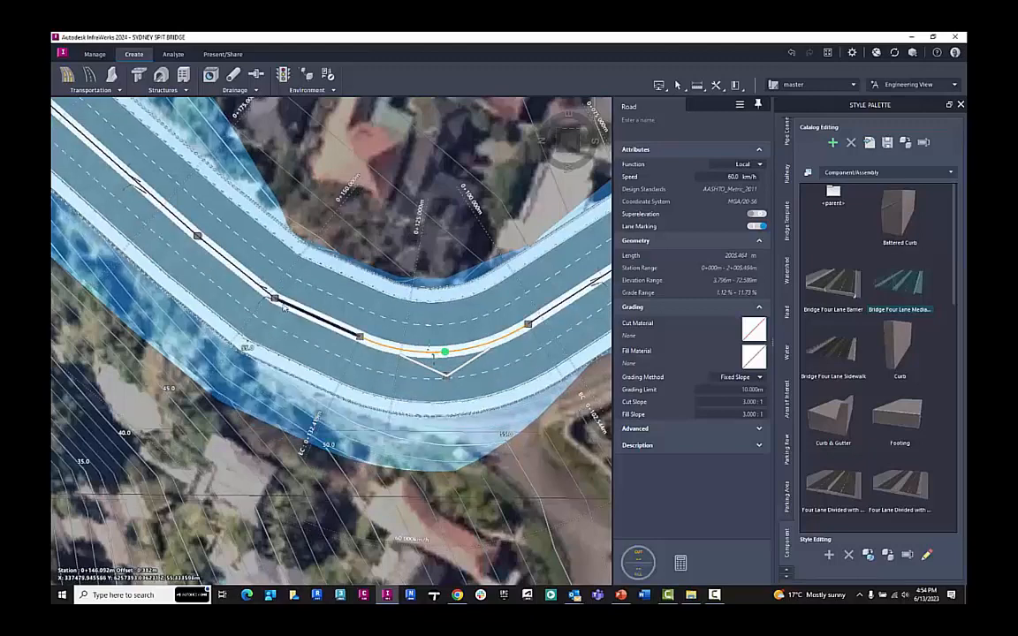
right_click(274, 296)
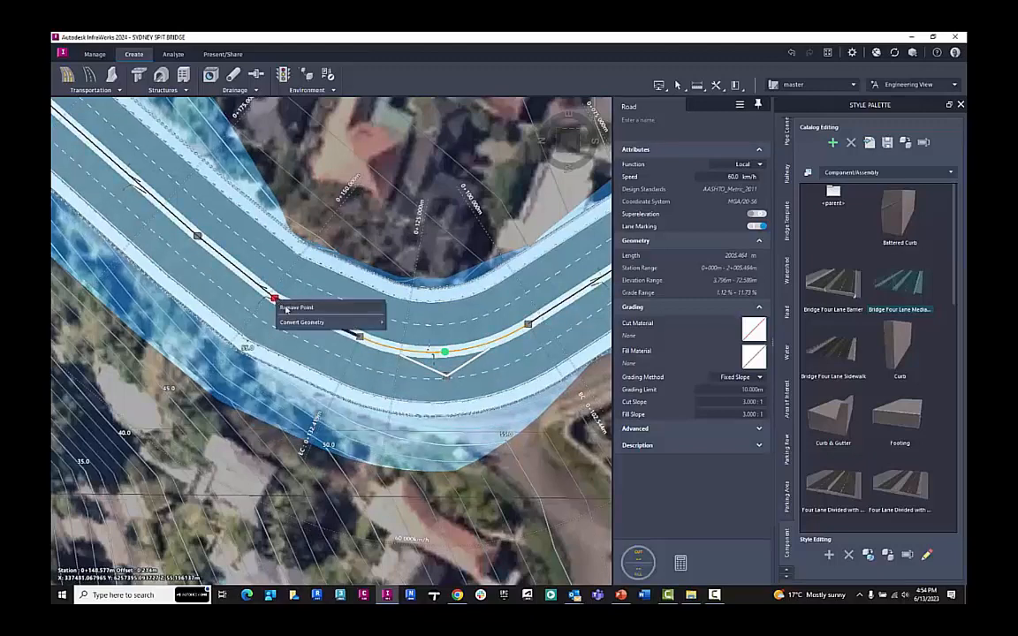